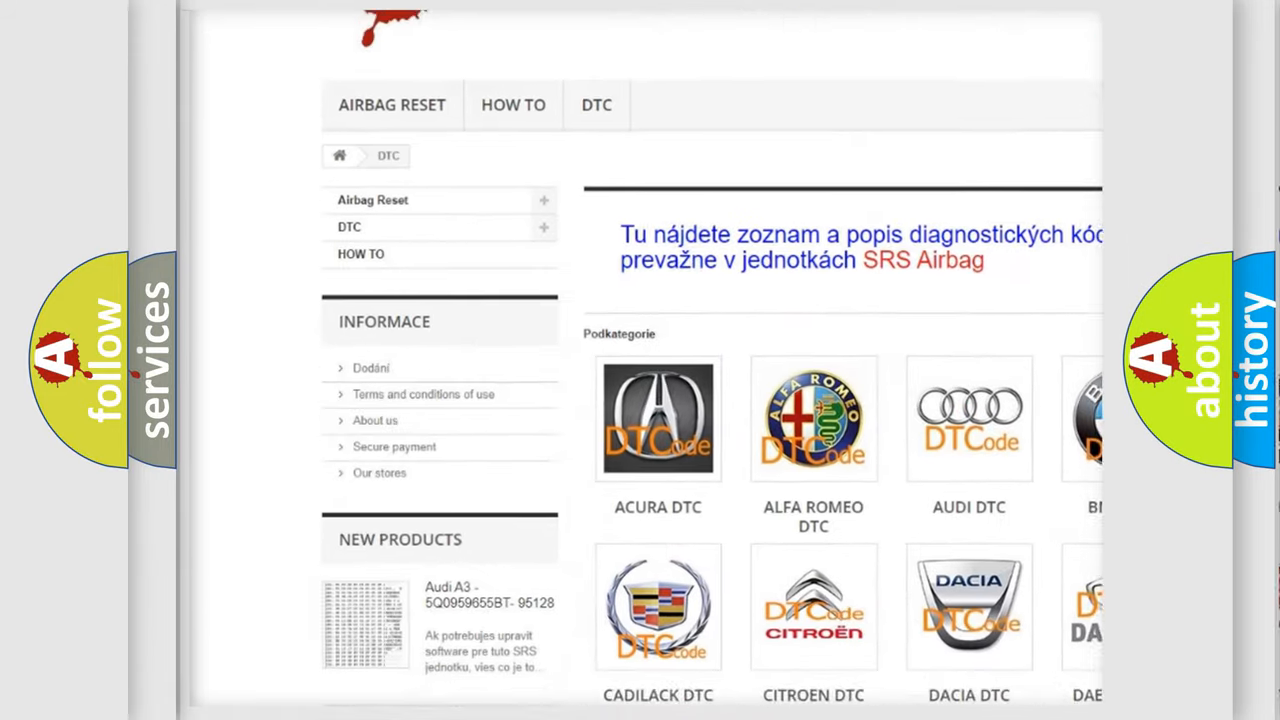
pyautogui.scroll(-3)
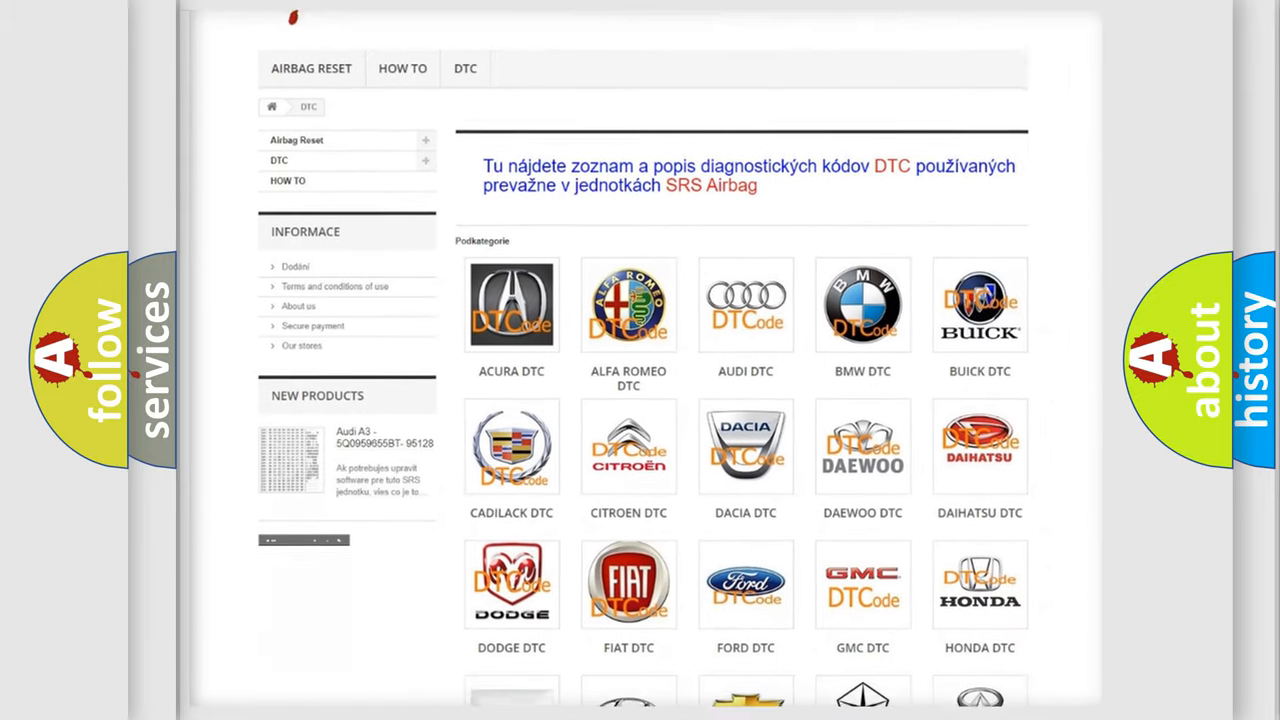
pyautogui.scroll(-3)
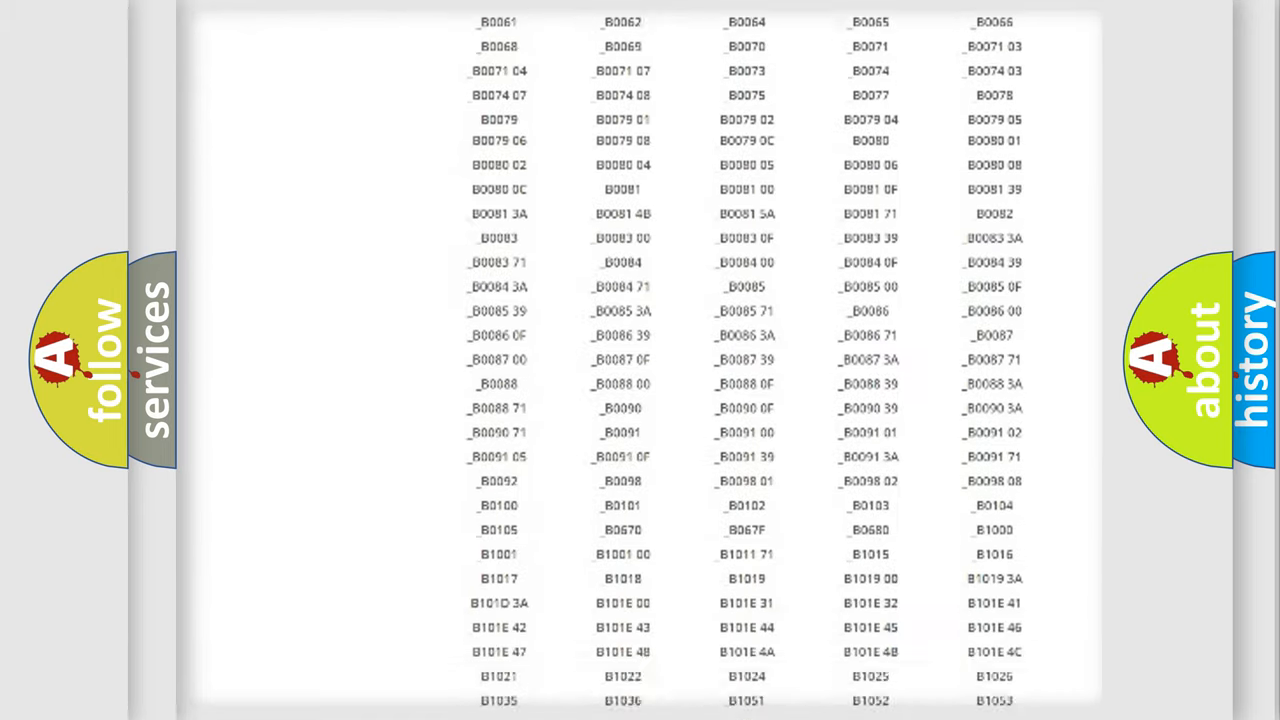
pyautogui.scroll(3)
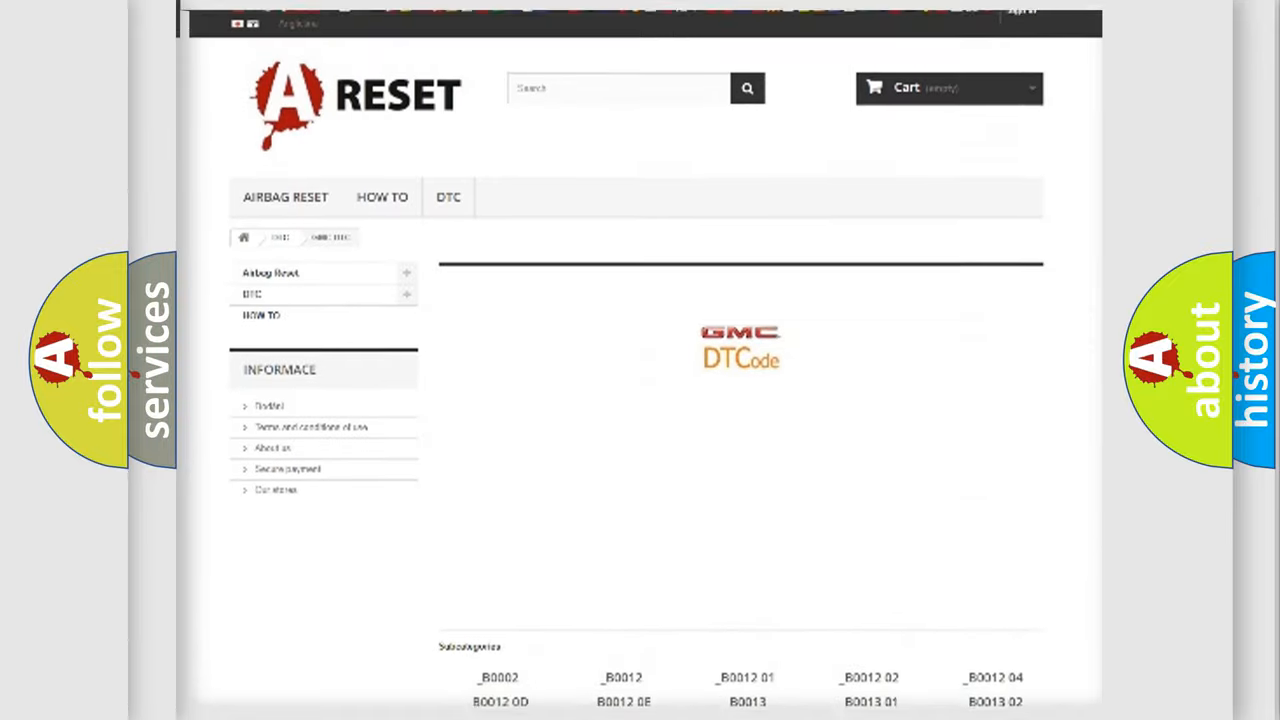